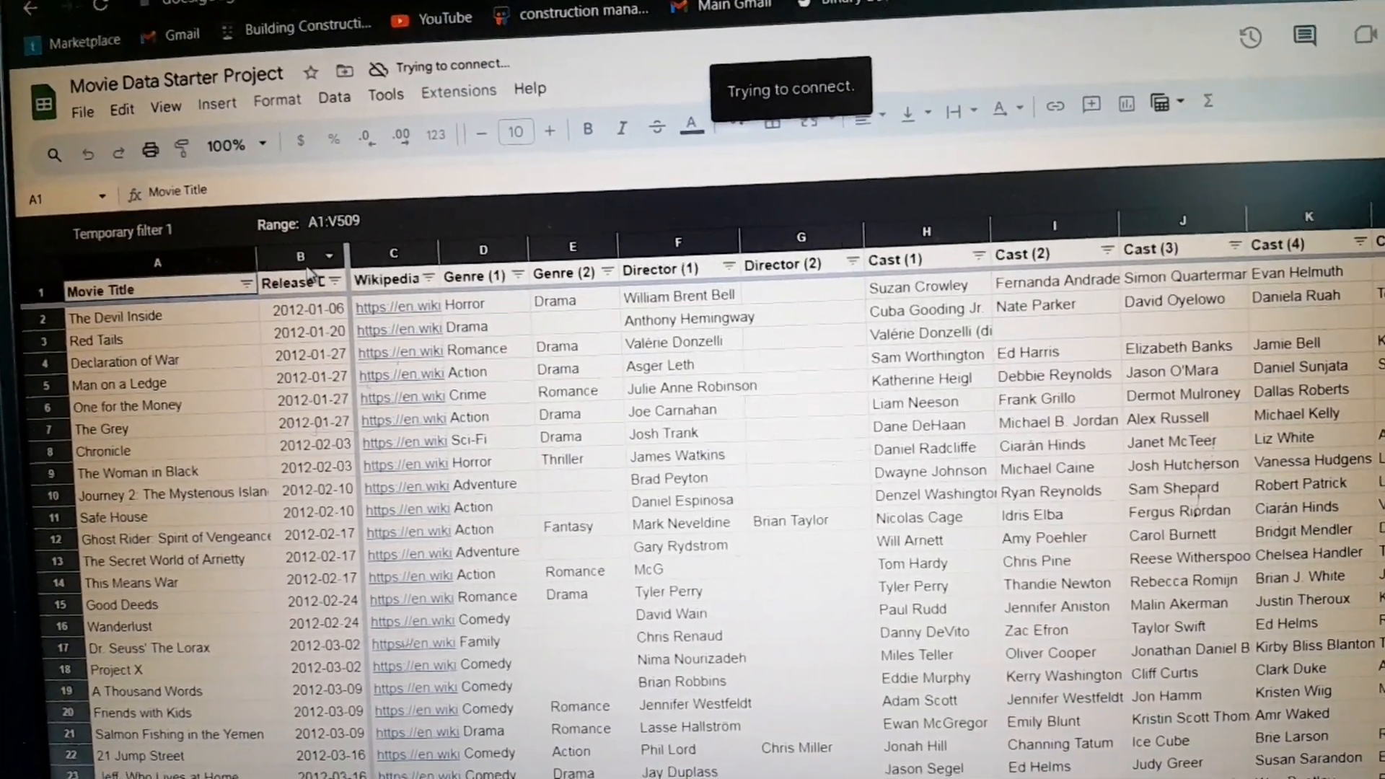
# - Select the Release Date column (B) and show the Sort sheet options
pyautogui.click(300, 253)
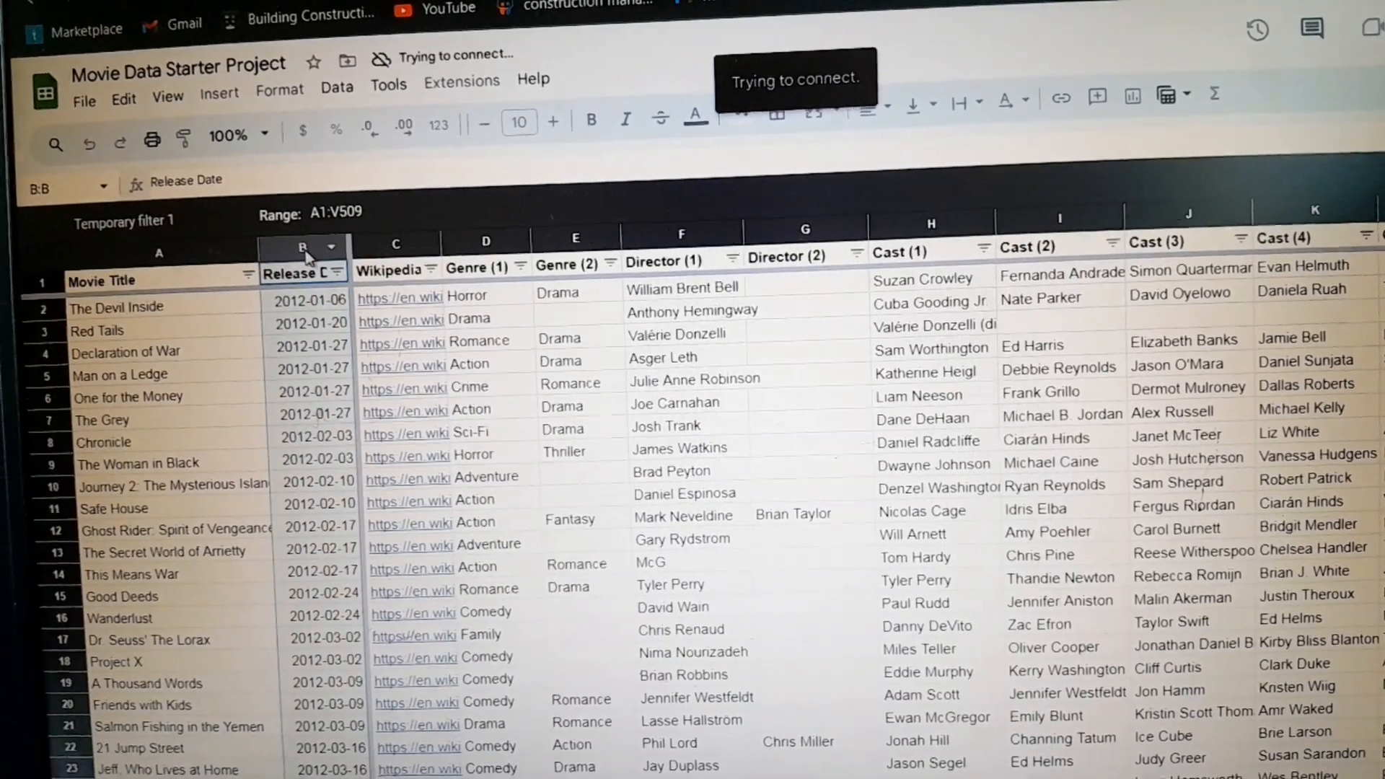
pyautogui.click(336, 80)
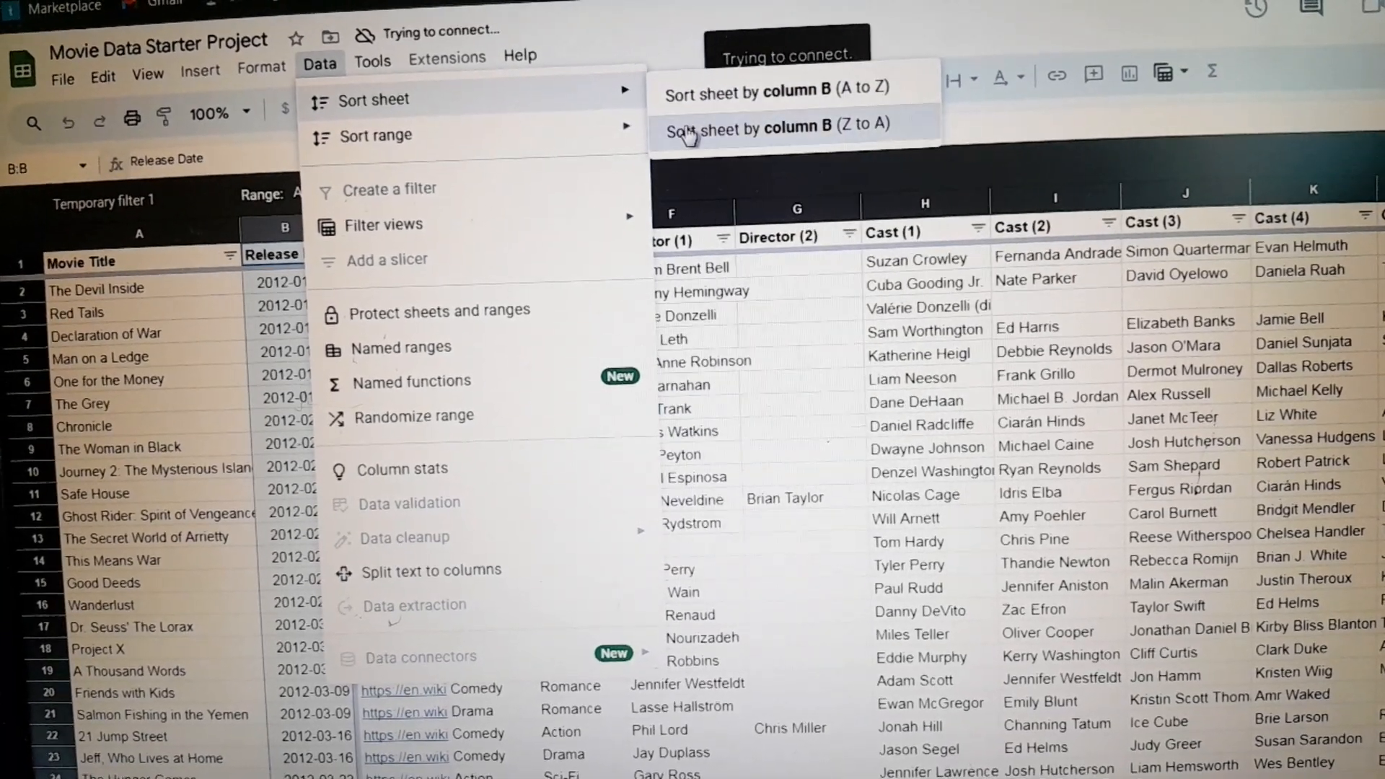
# - Sort the sheet by column B, Z to A, putting 2016 films first
pyautogui.click(768, 129)
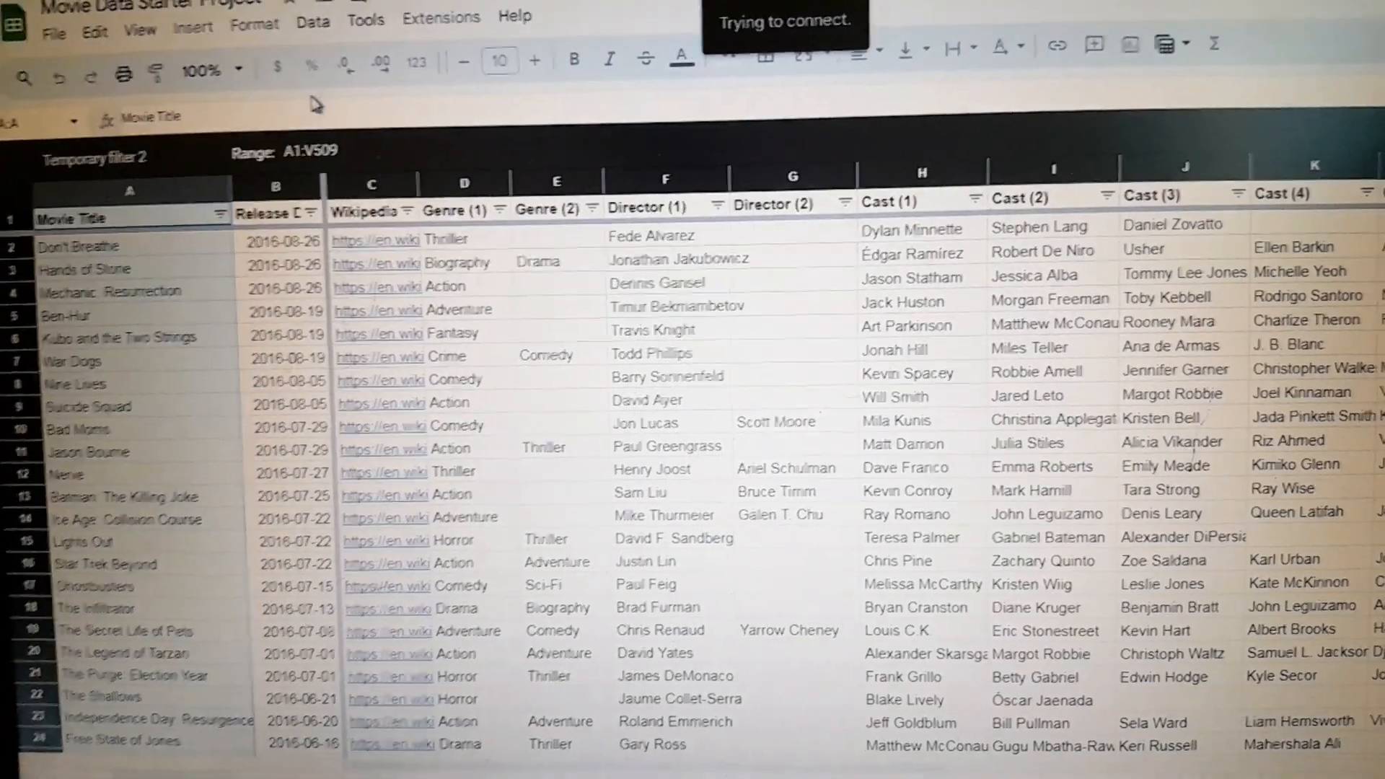
# - Select the Movie Title column (A) and sort that range A to Z
pyautogui.click(312, 17)
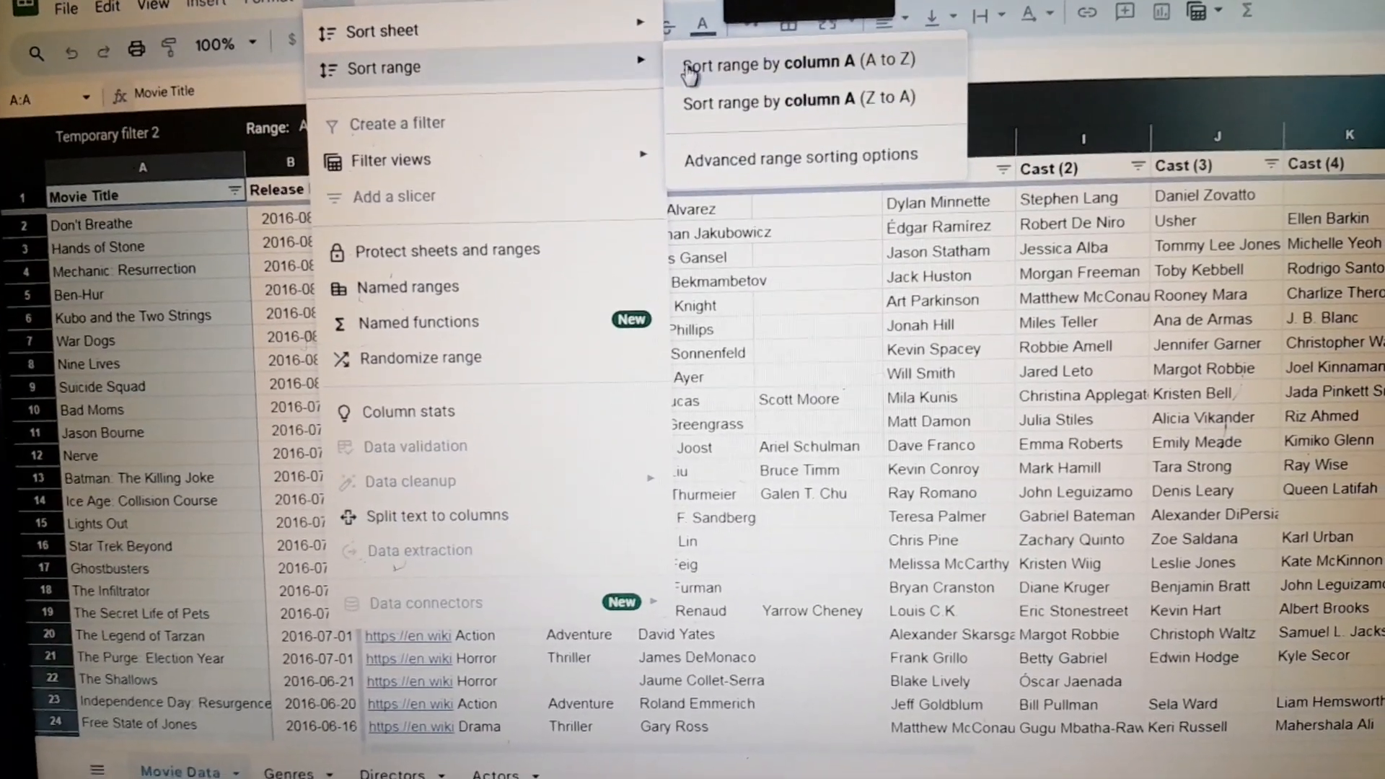
pyautogui.click(787, 59)
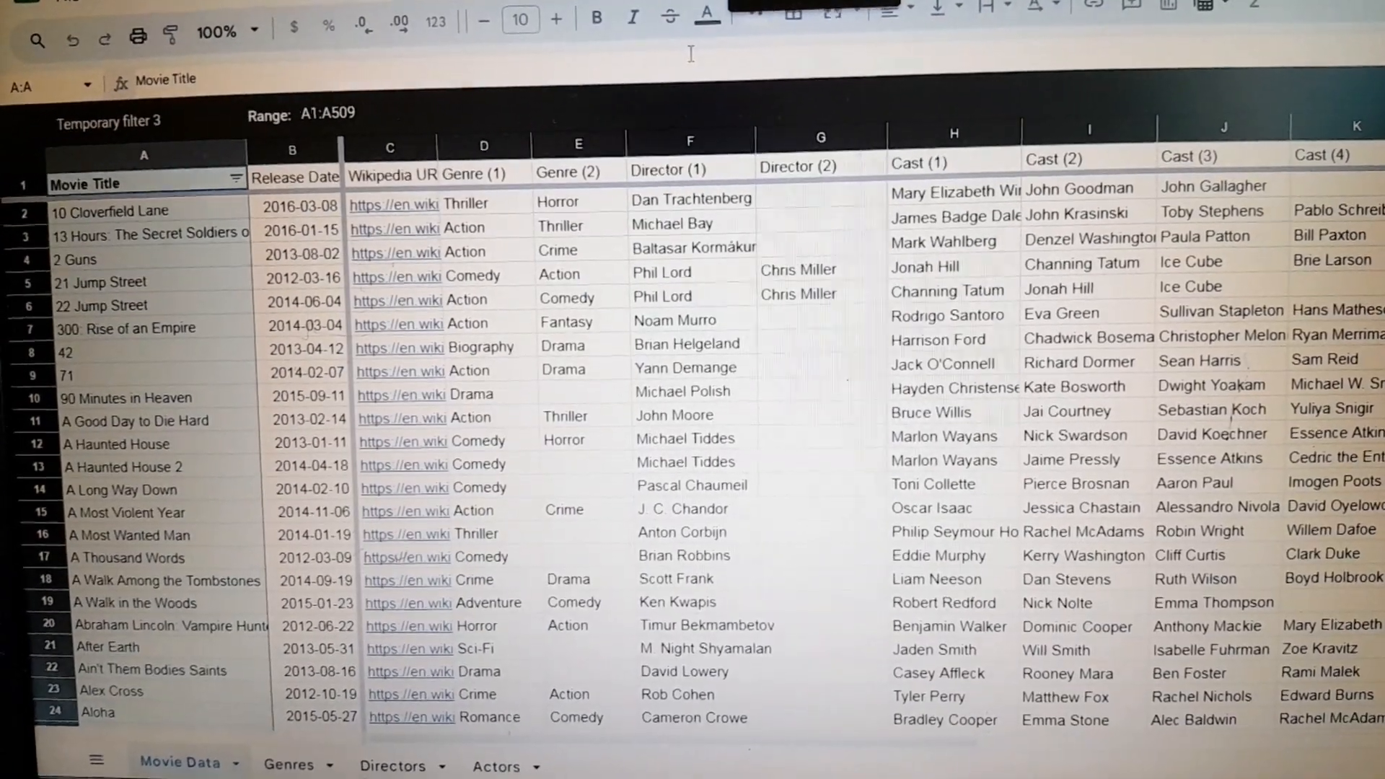